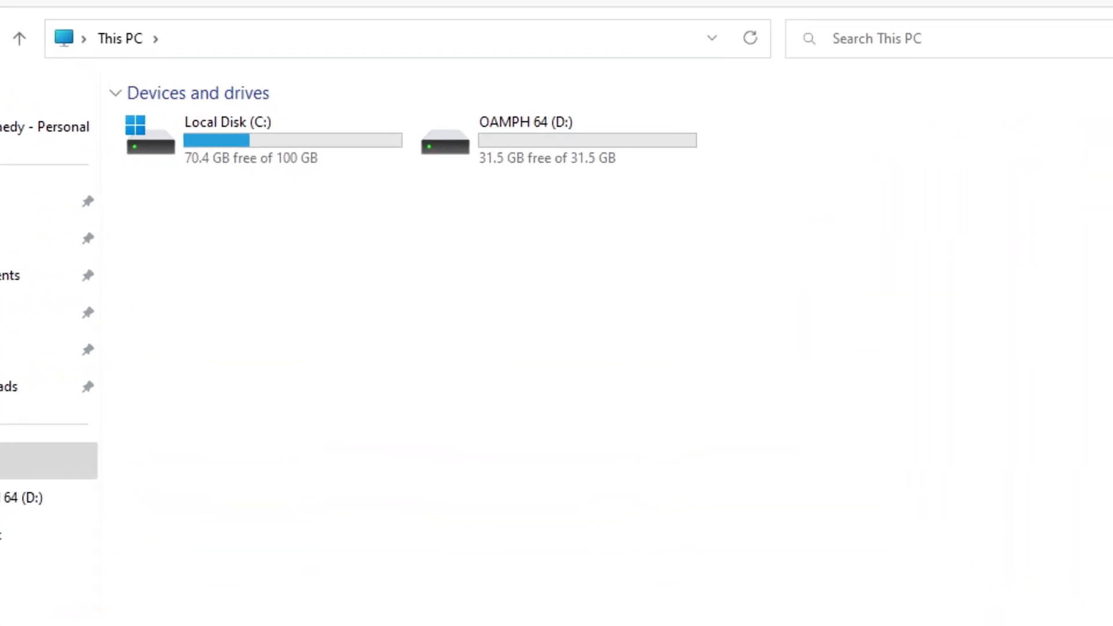
Step: Open the Format dialog for the 31.5 GB OAMPH 64 (D:) flash drive
left_click(561, 138)
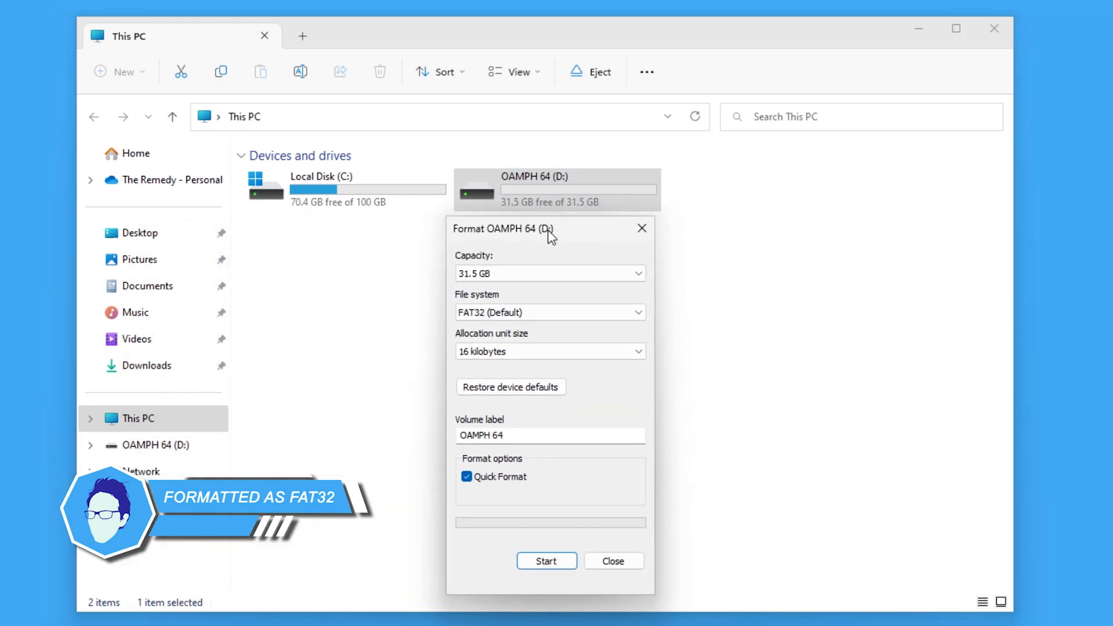
Step: Reformat OAMPH 64 (D:) with the NTFS file system and close the Format window
left_click(557, 319)
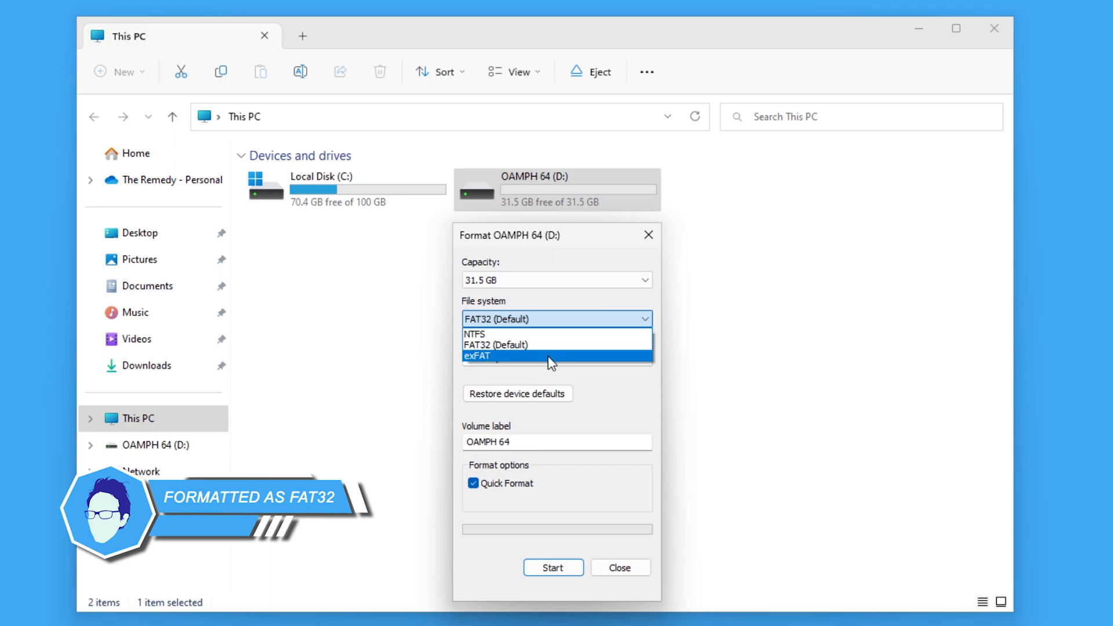
mouse_move(536, 334)
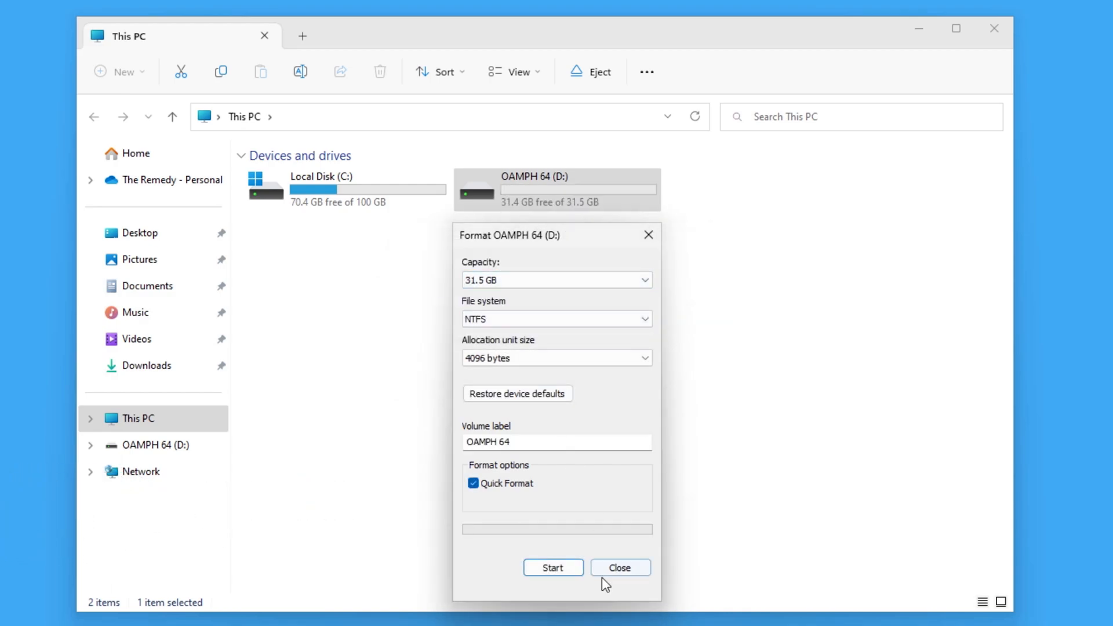
left_click(618, 567)
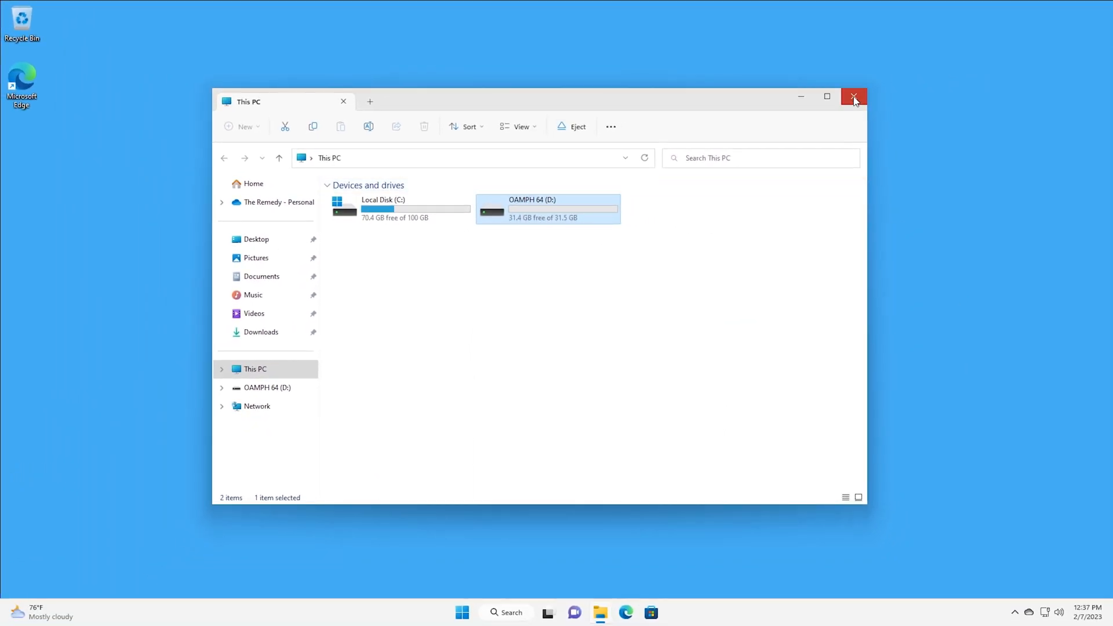
Step: Close File Explorer and launch Disk Management from the Win+X menu
left_click(854, 97)
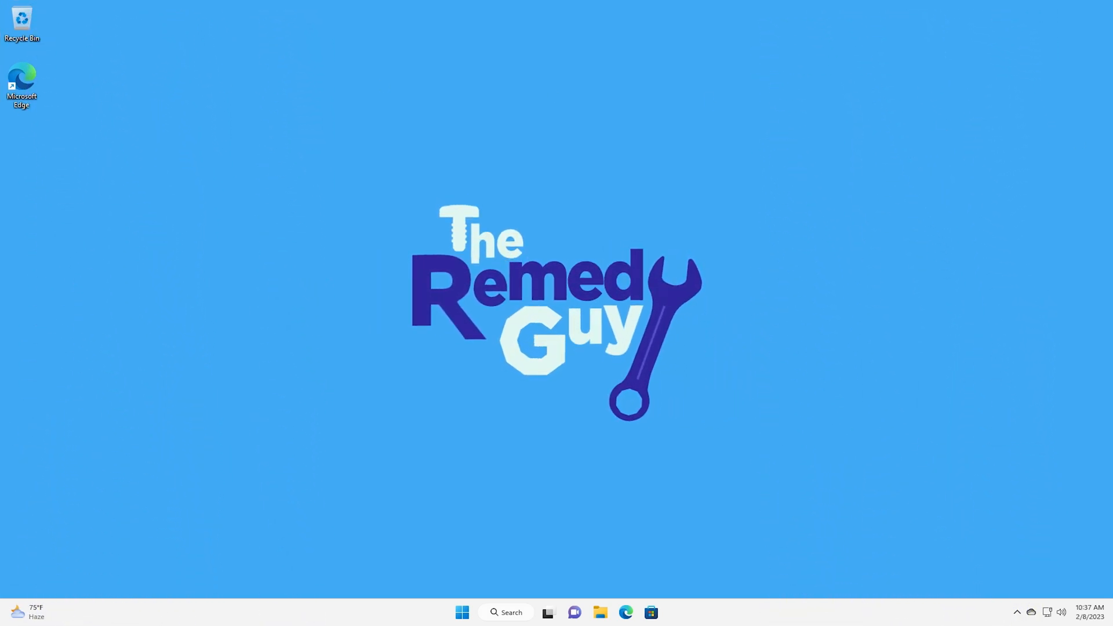
right_click(462, 612)
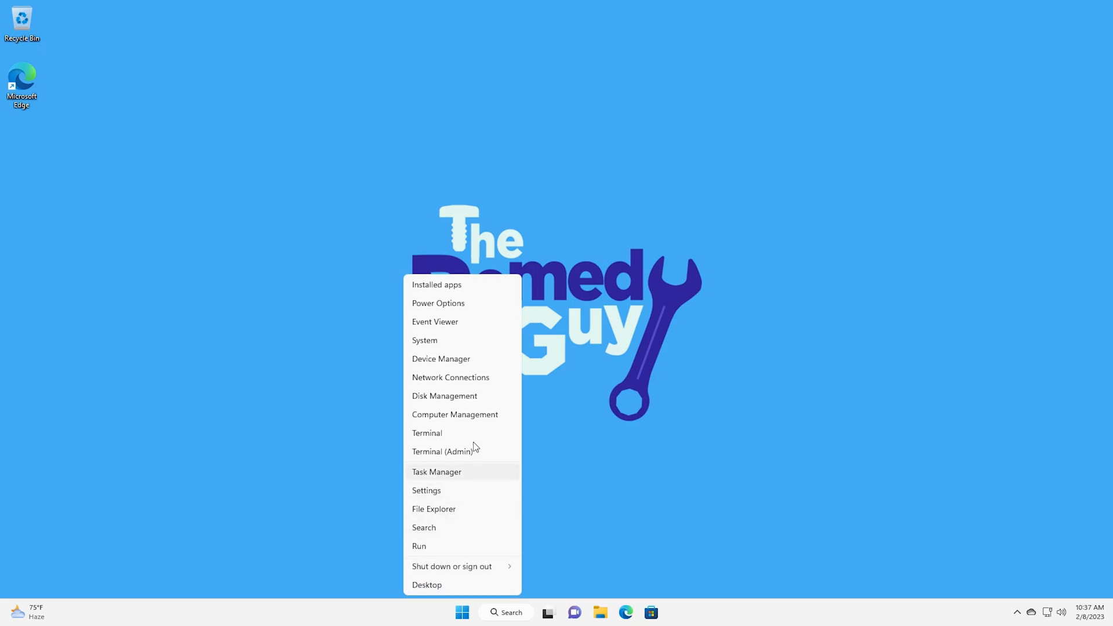
left_click(445, 395)
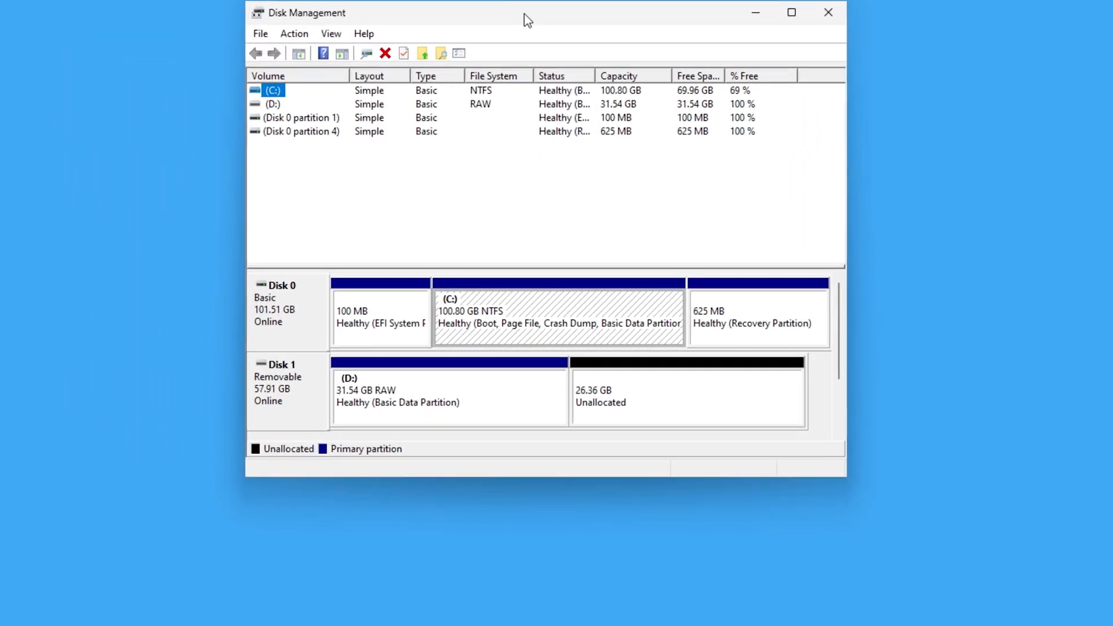
Step: Delete the 31.54 GB D: volume on Disk 1 and confirm the erase
left_click(686, 395)
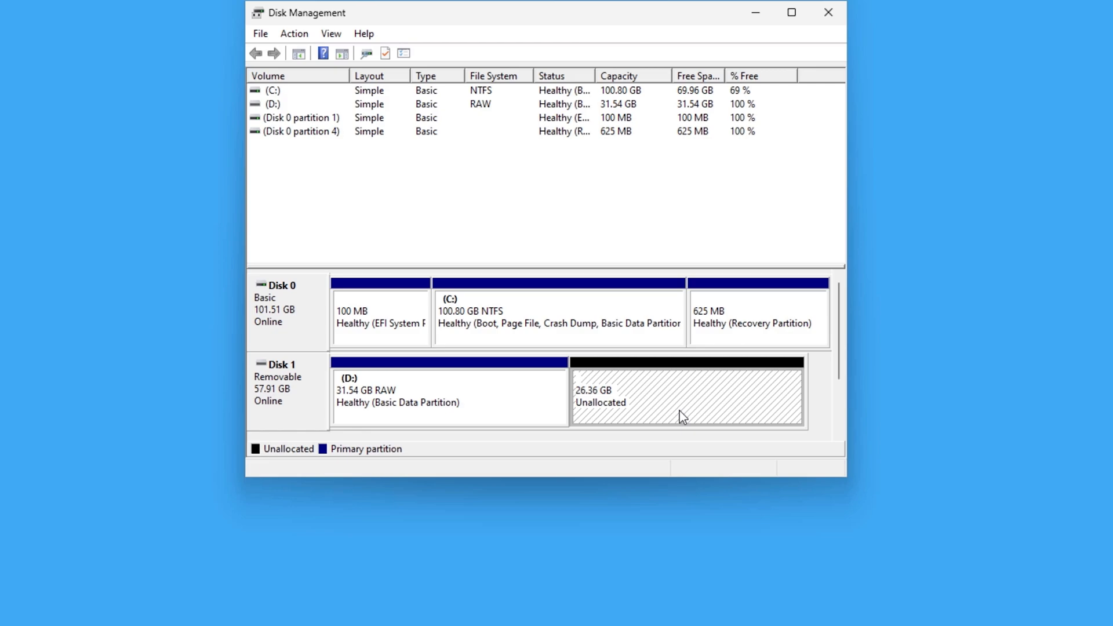
left_click(447, 394)
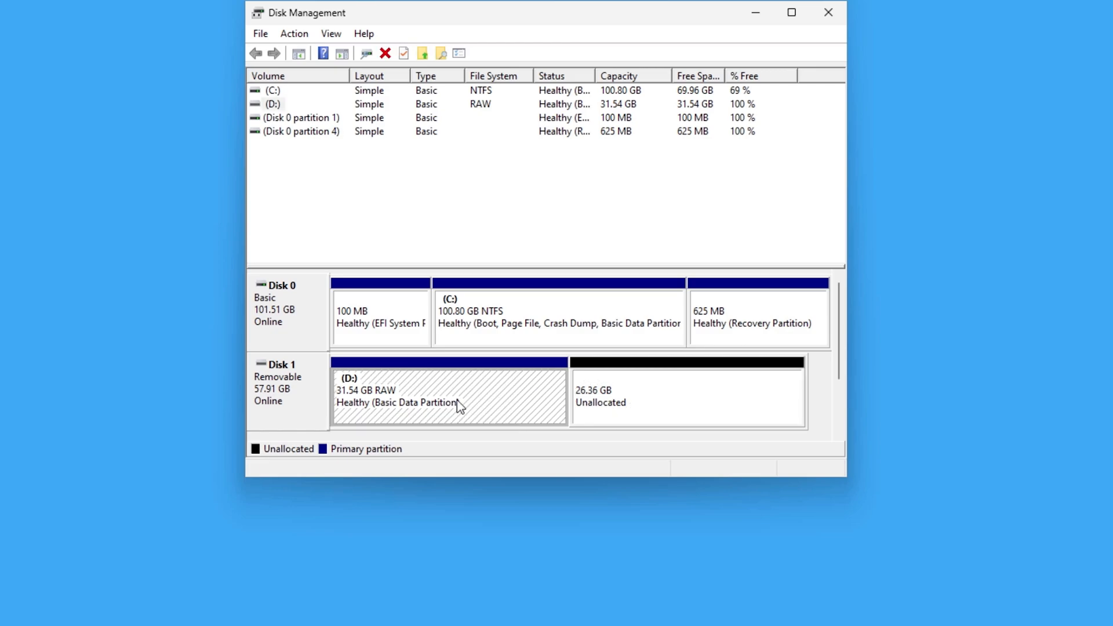
right_click(450, 398)
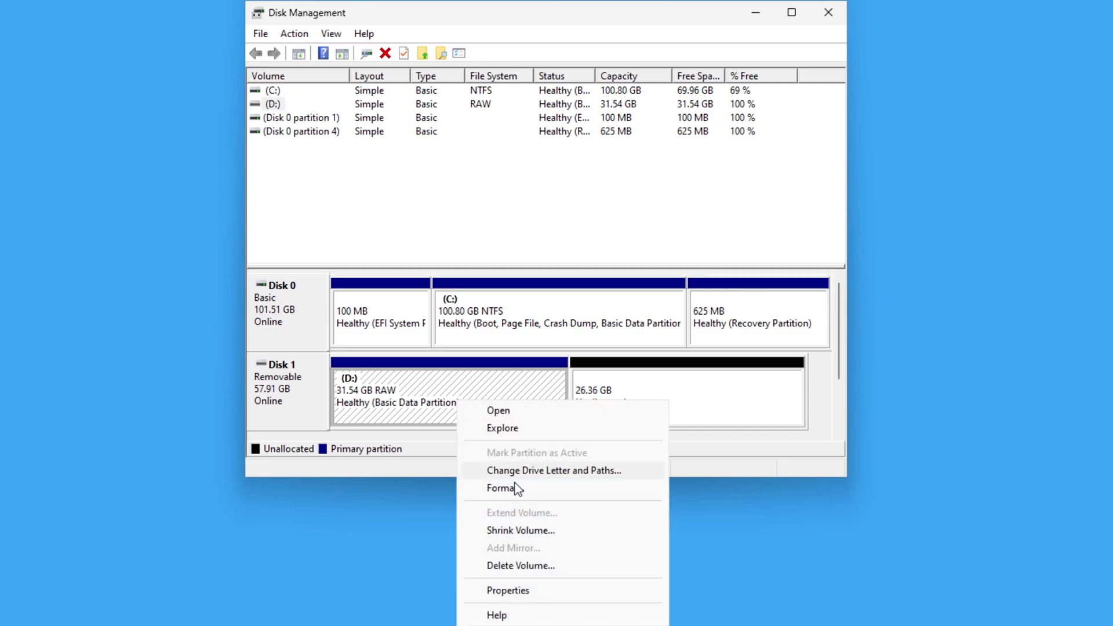
mouse_move(515, 566)
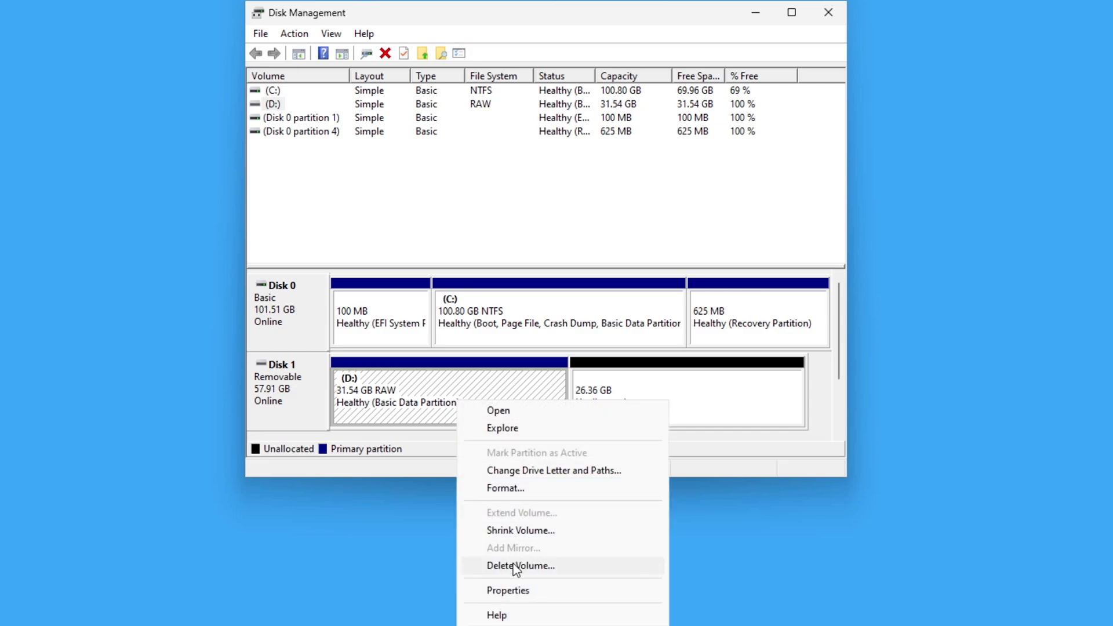
left_click(520, 566)
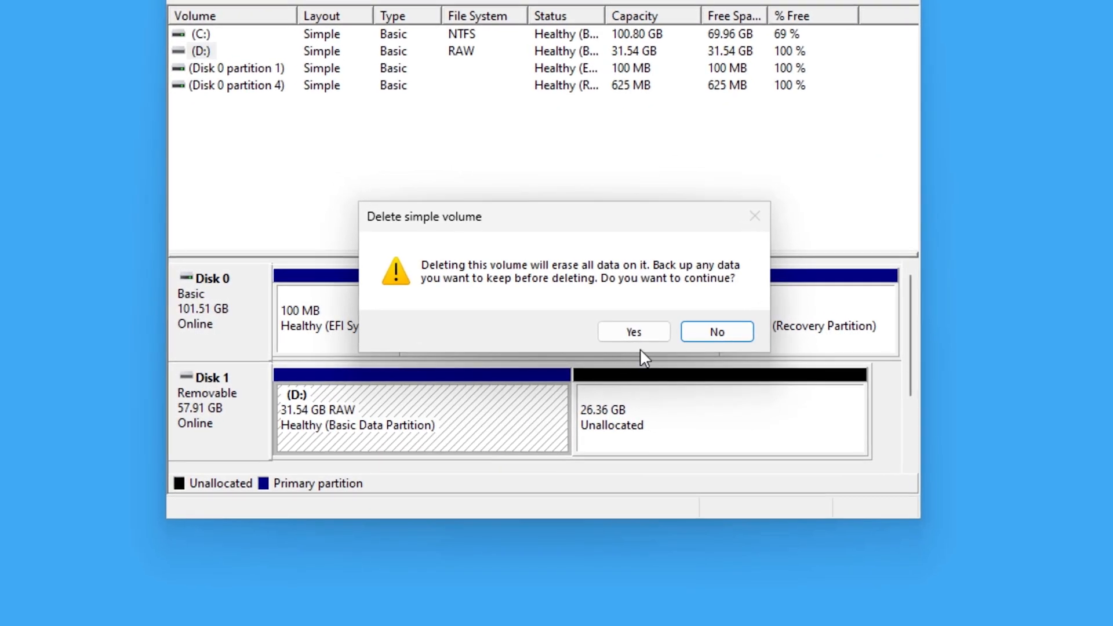
left_click(633, 331)
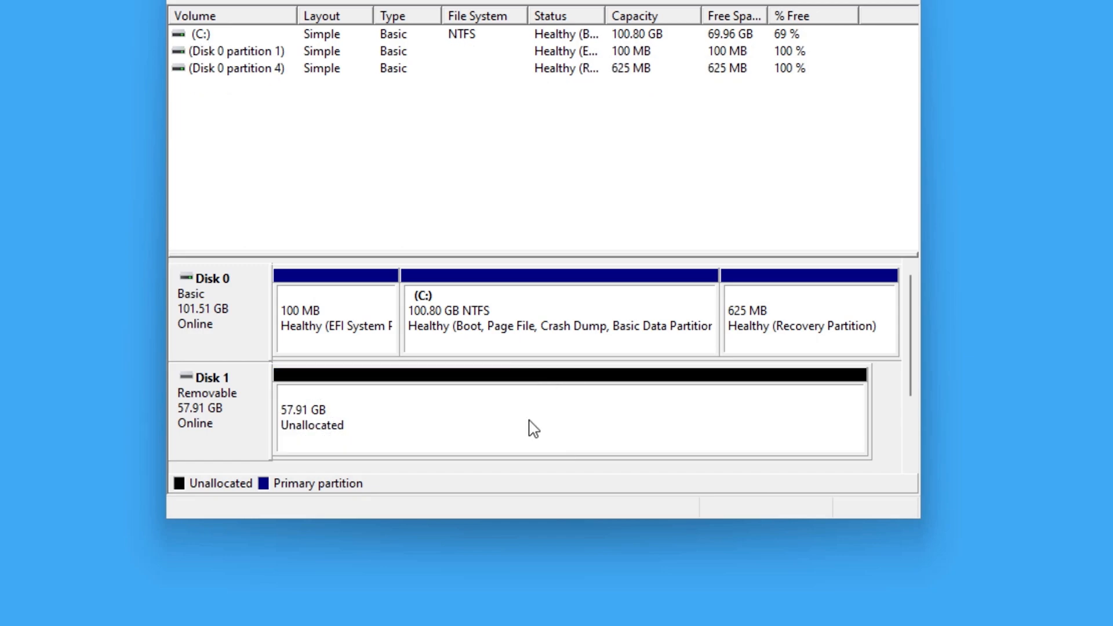
Step: Create a new simple volume on the unallocated space: 59294 MB, drive letter D
right_click(534, 427)
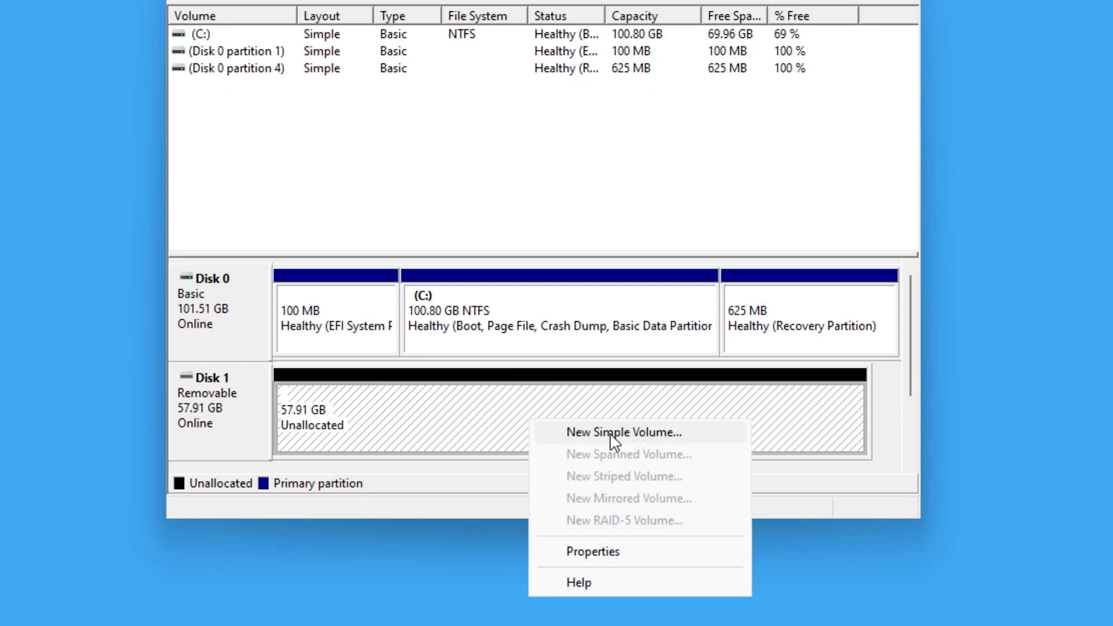
left_click(625, 433)
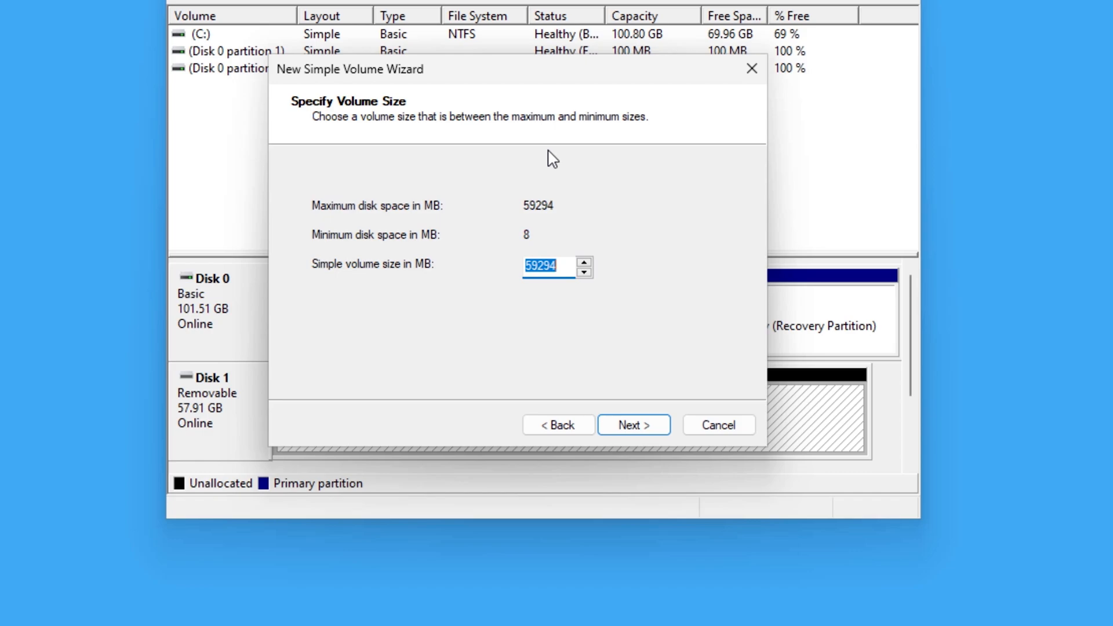
left_click(633, 425)
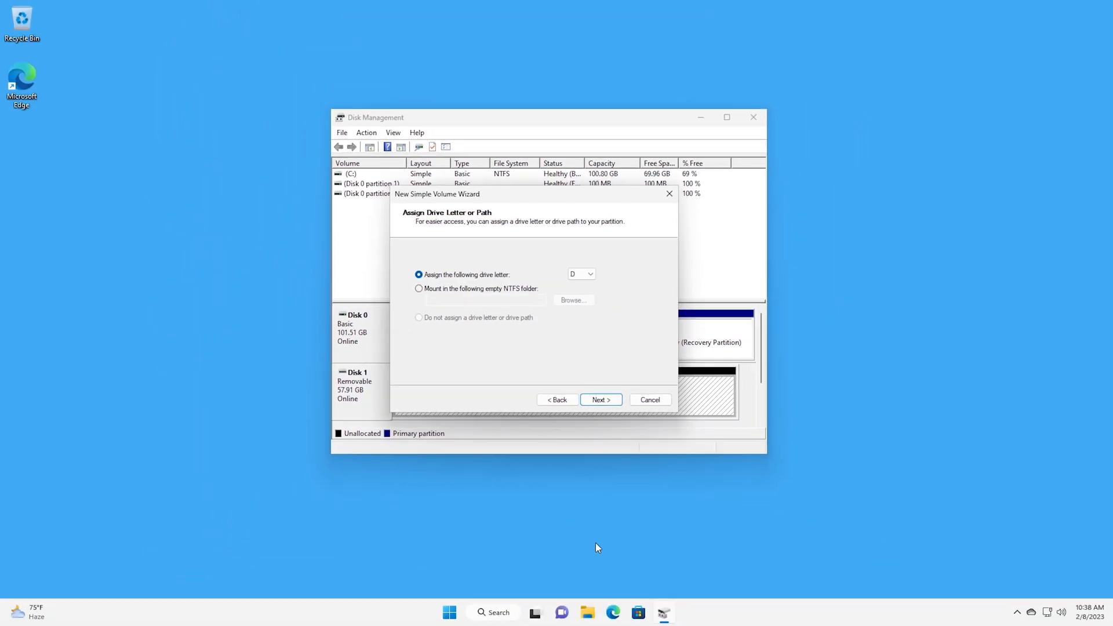
left_click(586, 612)
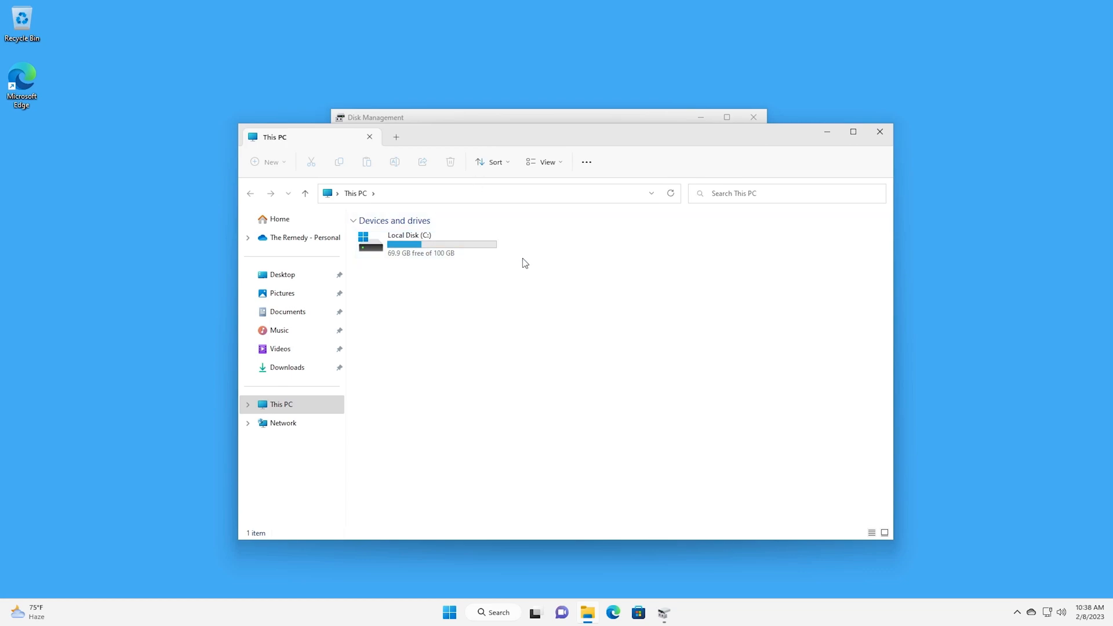
left_click(853, 131)
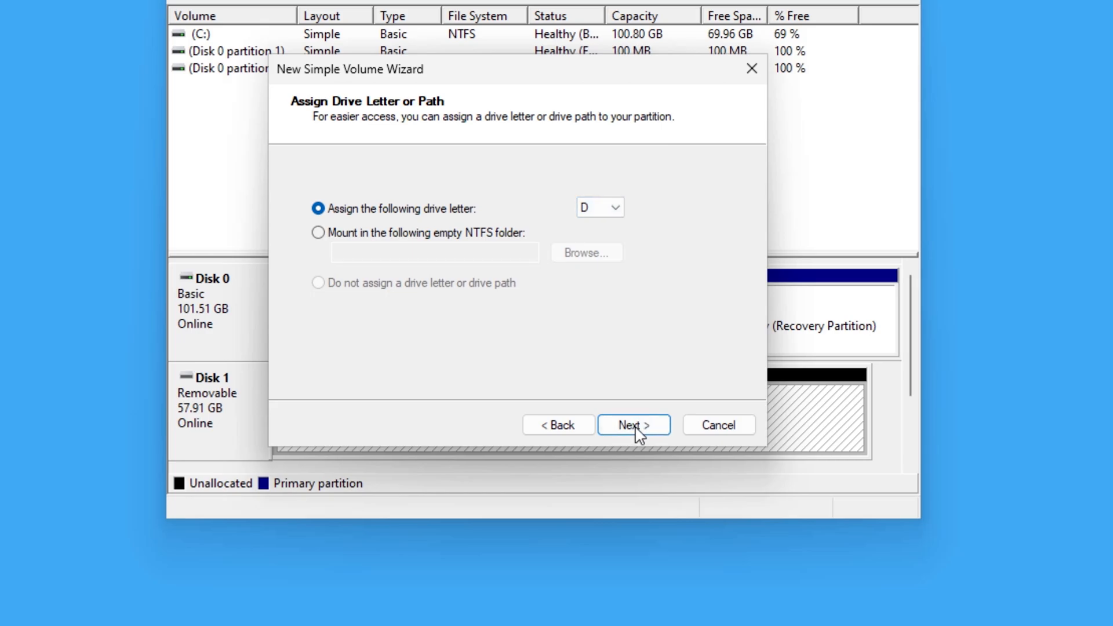
left_click(632, 425)
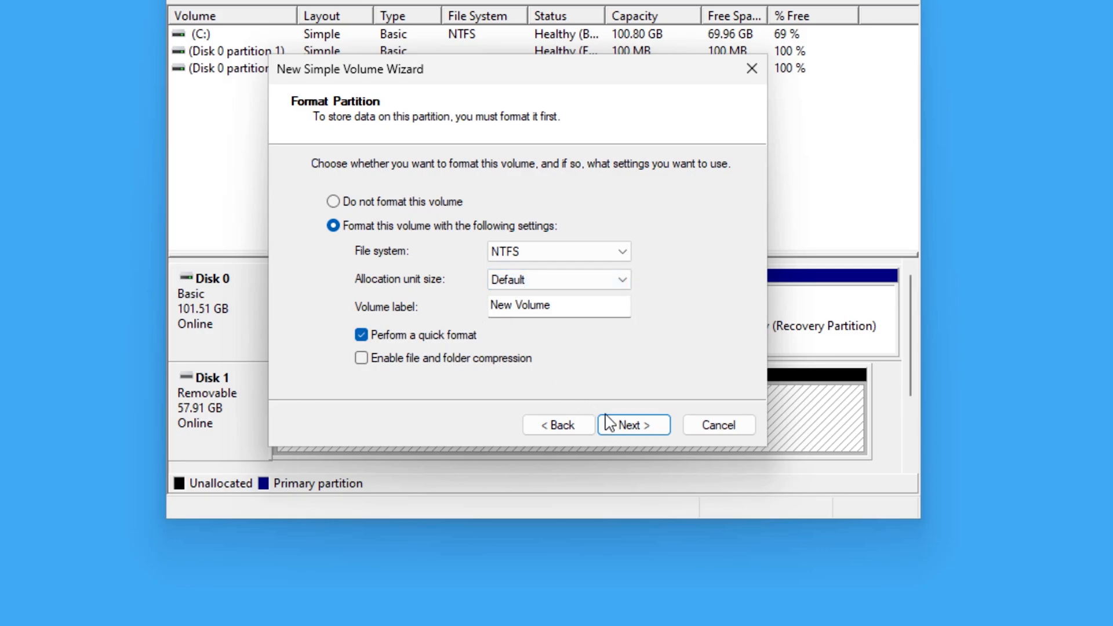
left_click(633, 424)
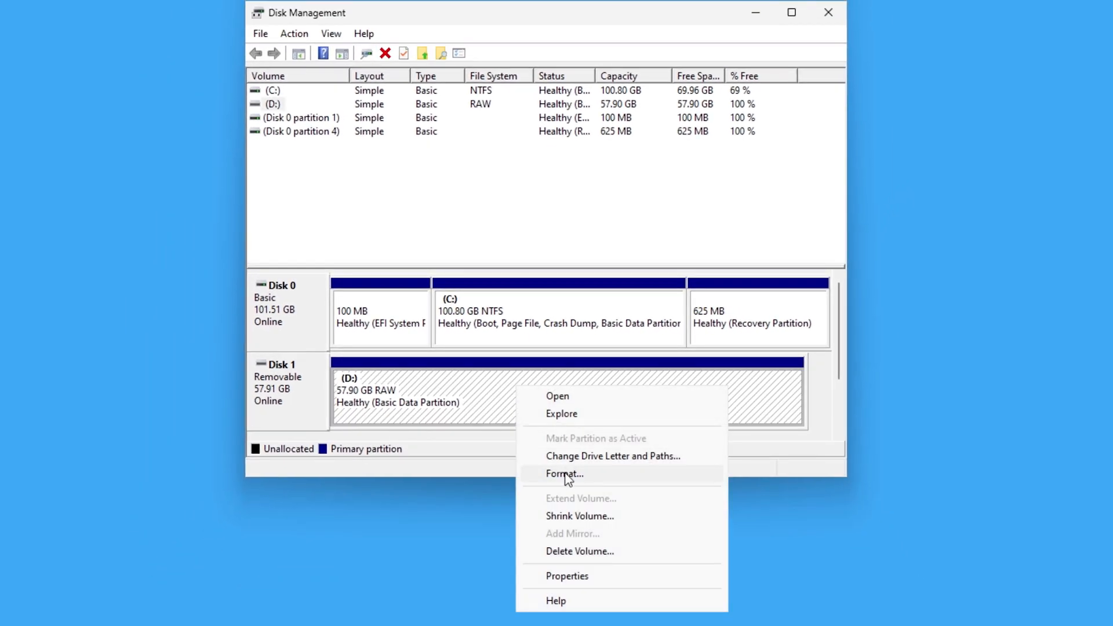
Step: Quick-format D: as NTFS labelled 'OAMPH 64' with default allocation unit size
left_click(563, 474)
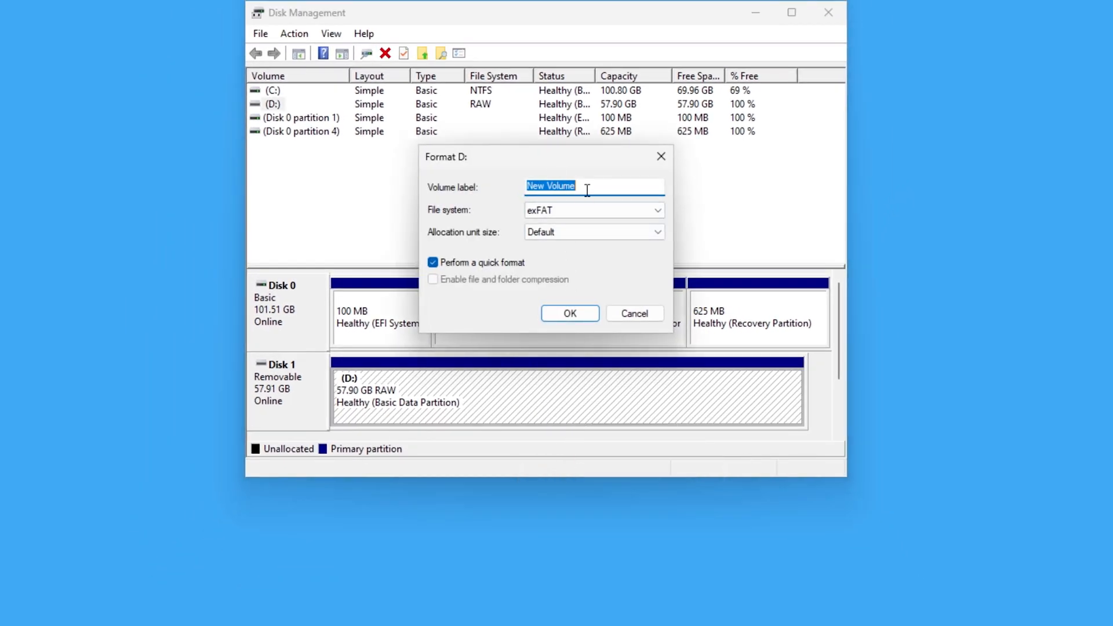
type("OAMPH")
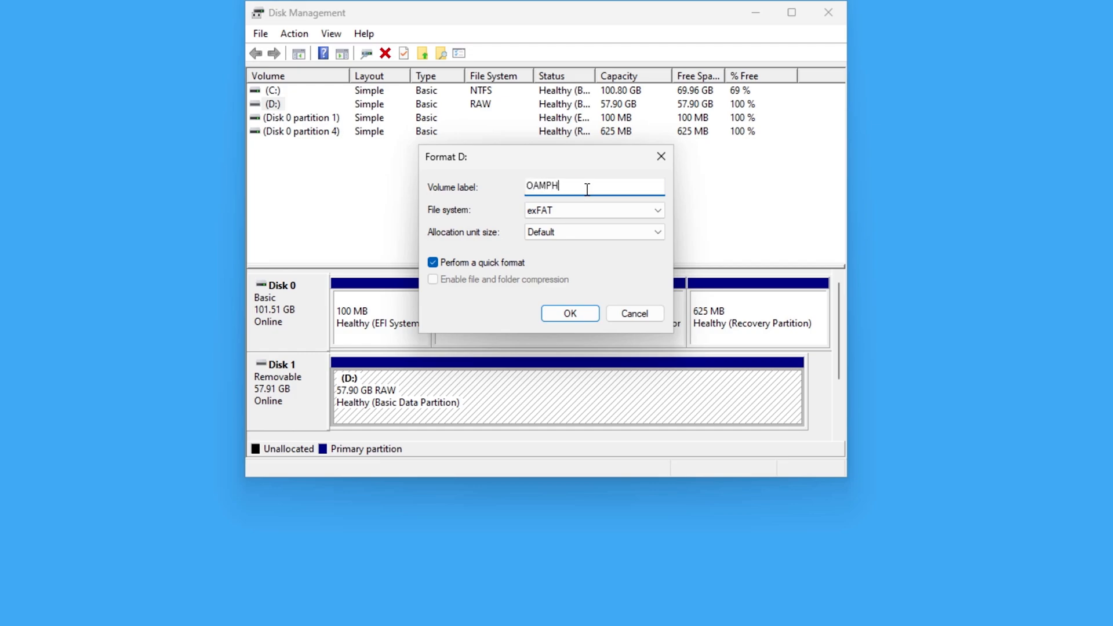
type("64")
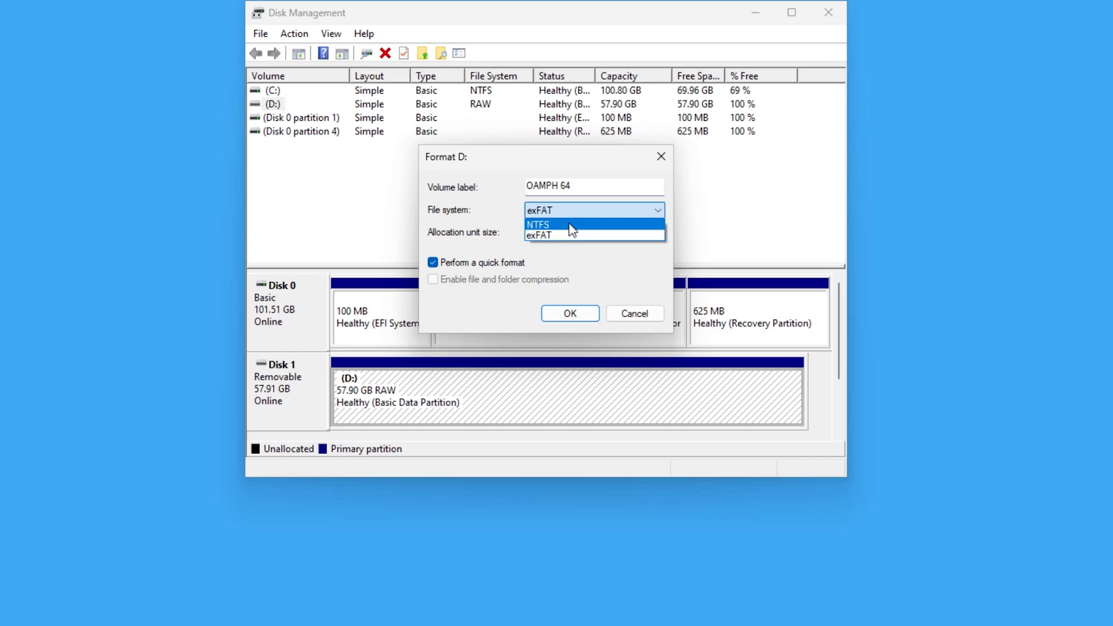
left_click(538, 225)
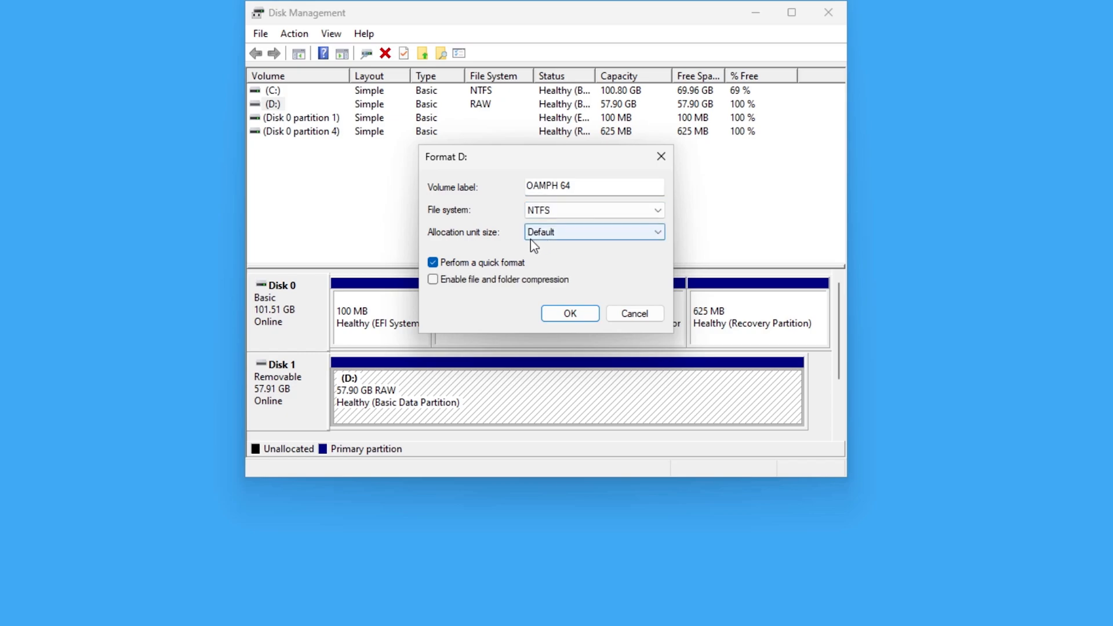
mouse_move(562, 320)
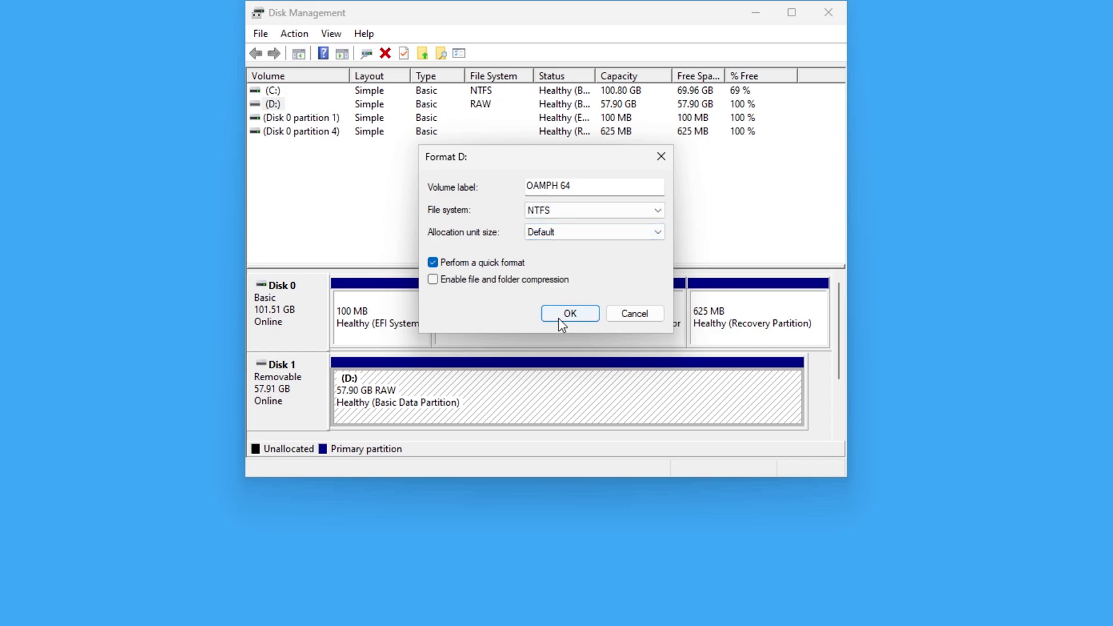
left_click(570, 313)
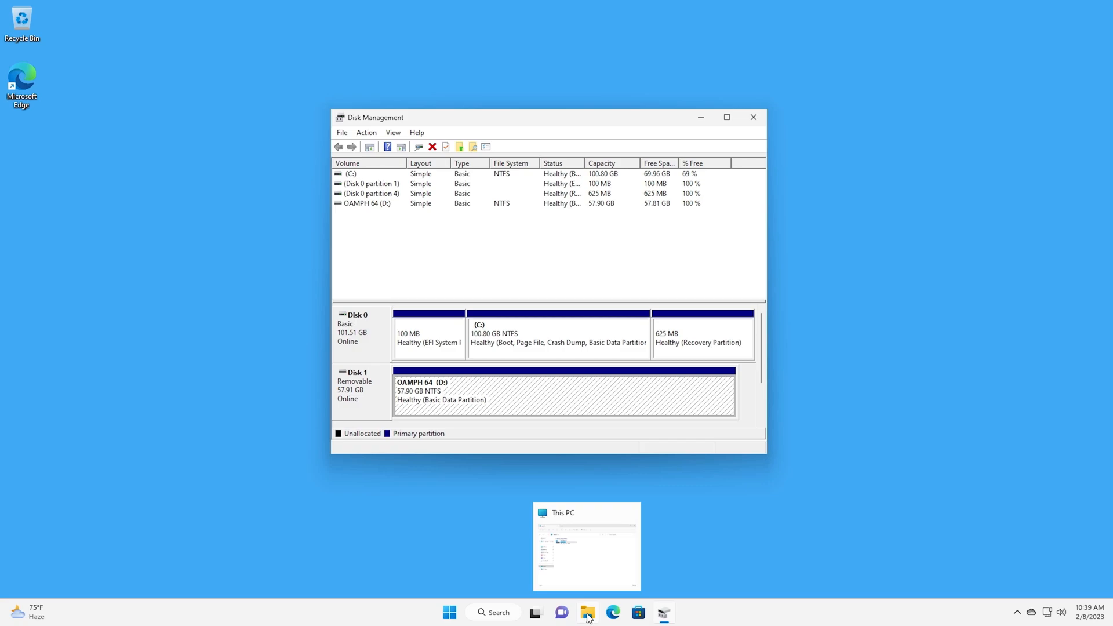
Step: Confirm in This PC that OAMPH 64 (D:) shows 57.8 GB free of 57.9 GB
left_click(586, 613)
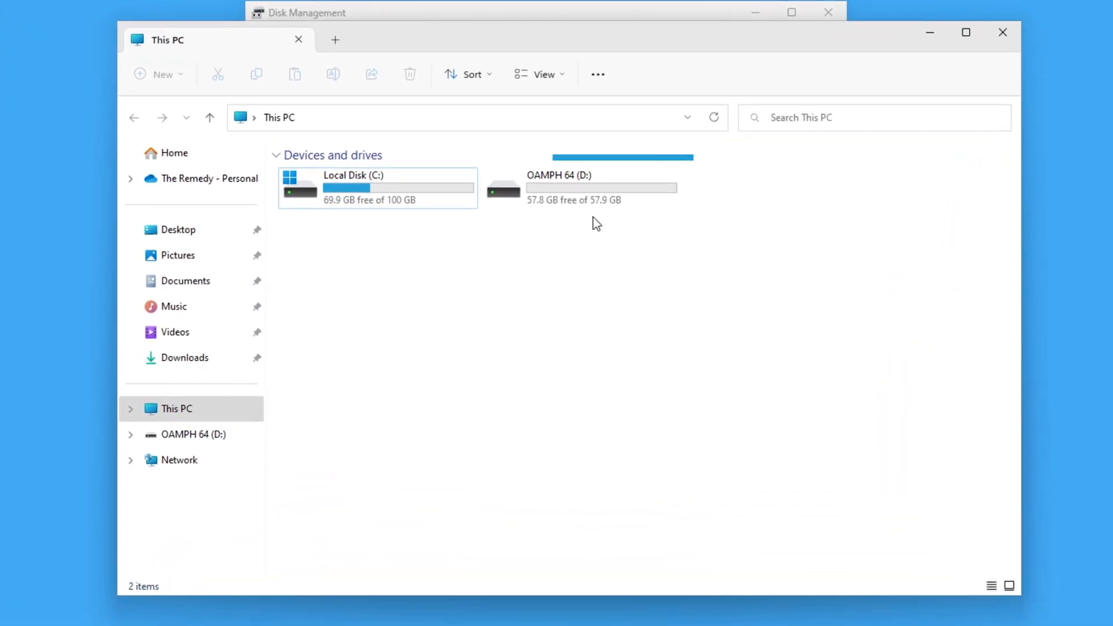
left_click(582, 186)
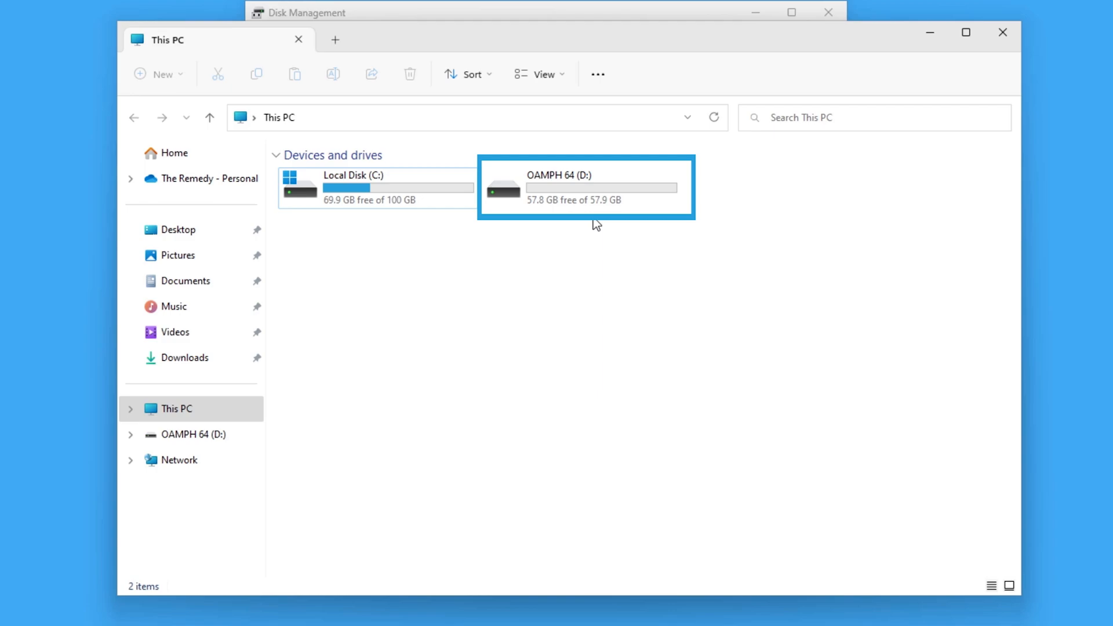
mouse_move(583, 251)
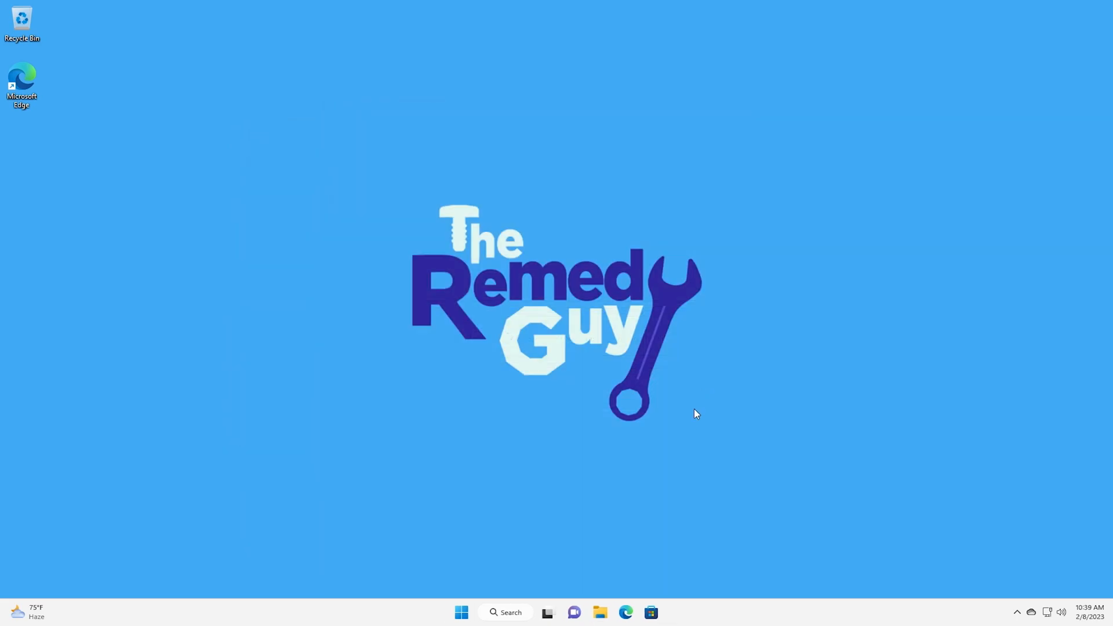
mouse_move(600, 612)
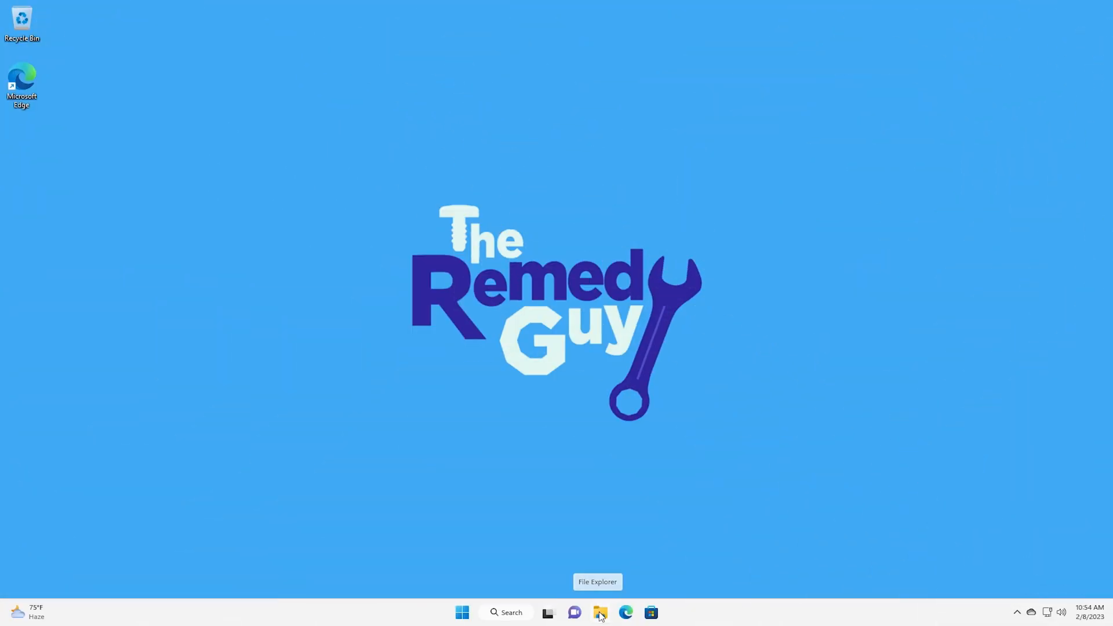
Step: Start diskpart in Command Prompt, list the disks and select disk 1
left_click(600, 613)
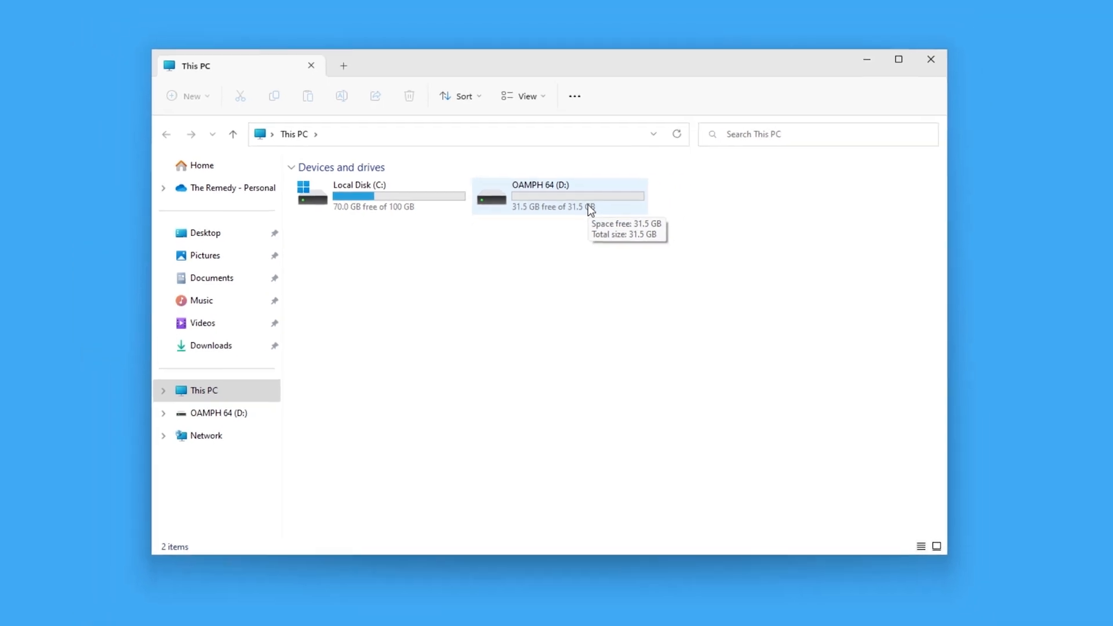
type("cm")
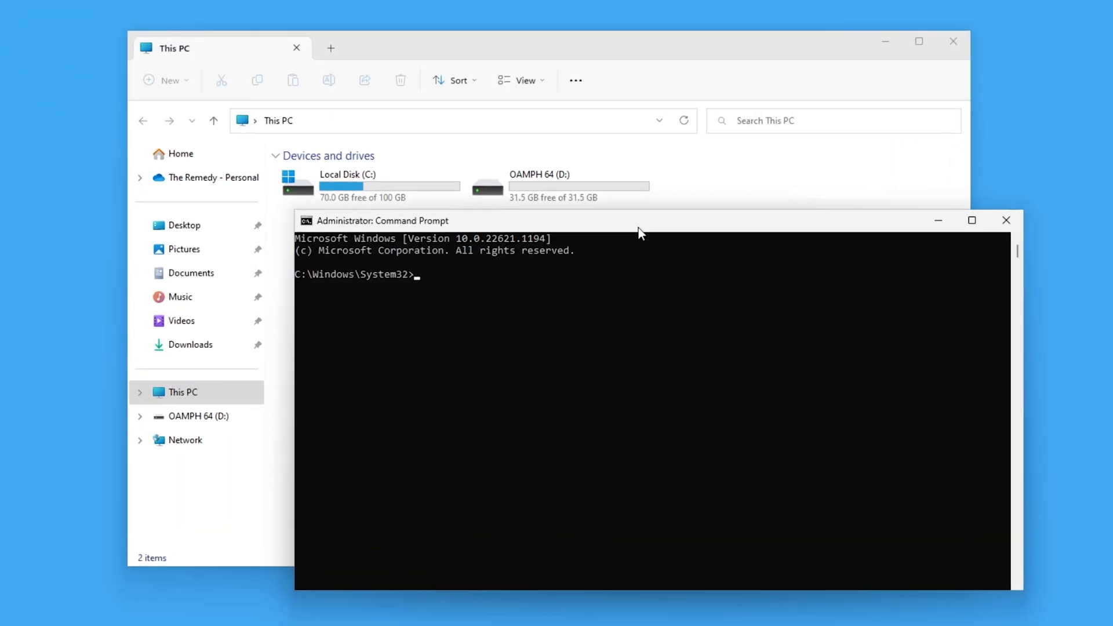
type("diskpart")
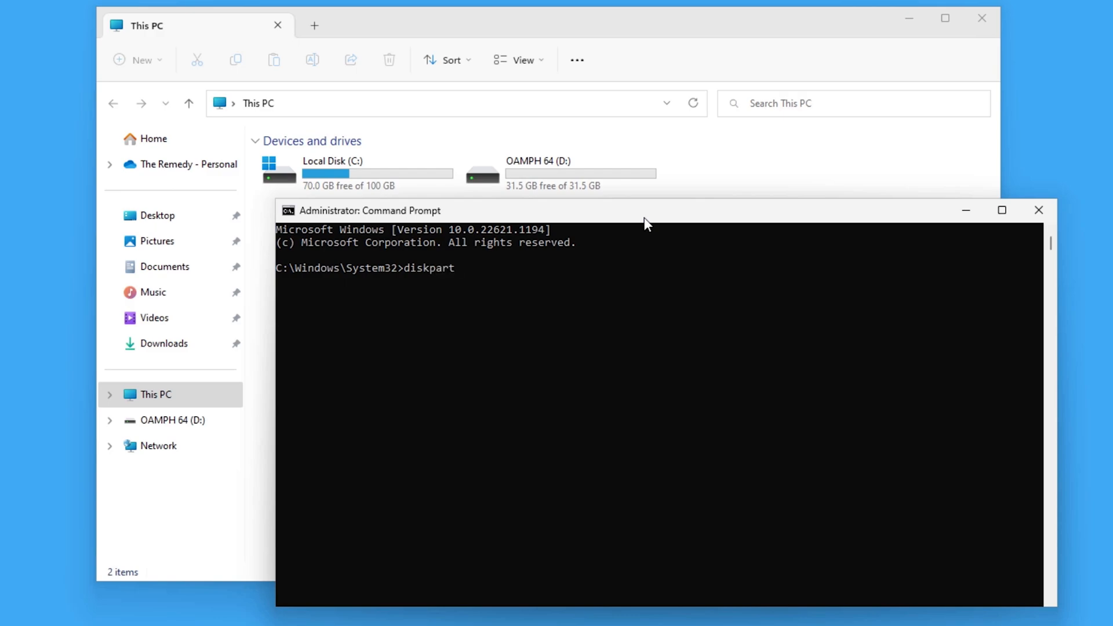
type("list disk")
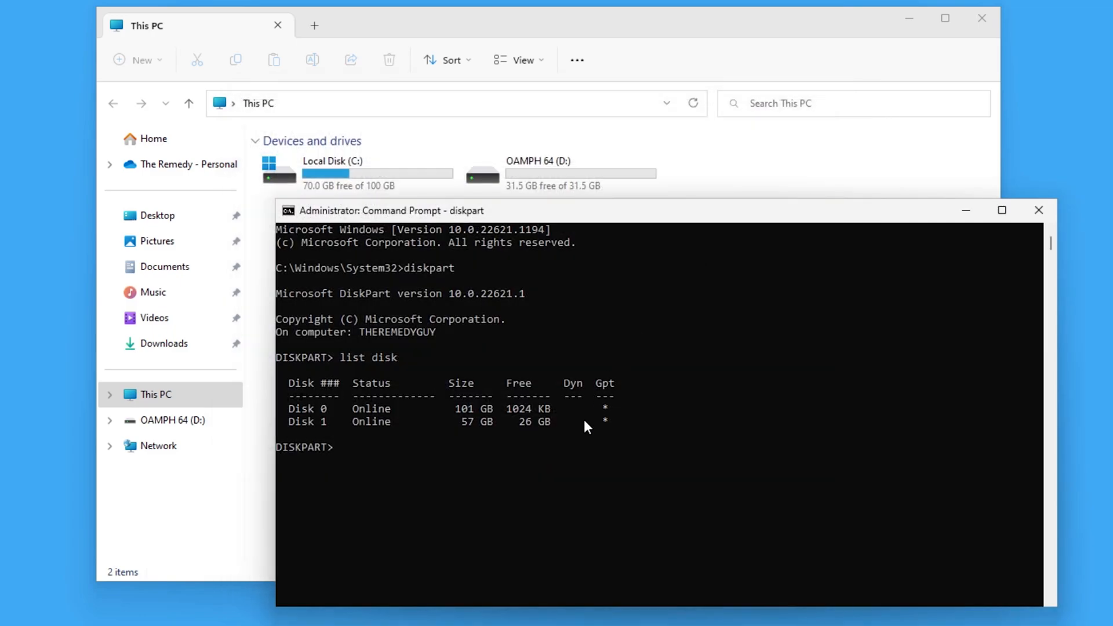
type("select di")
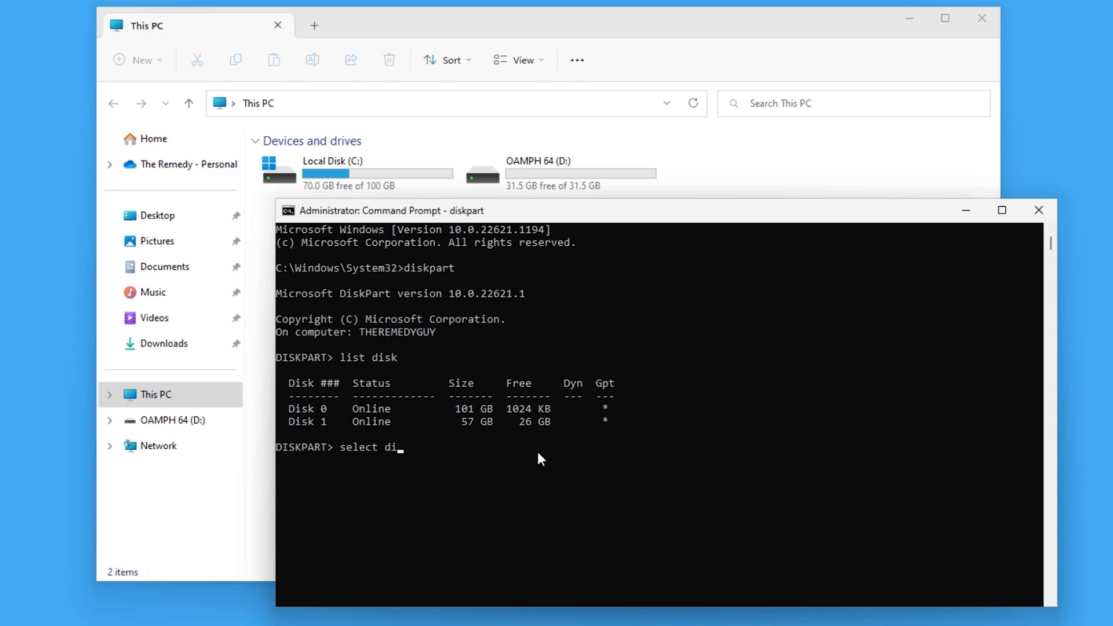
type("sk 1")
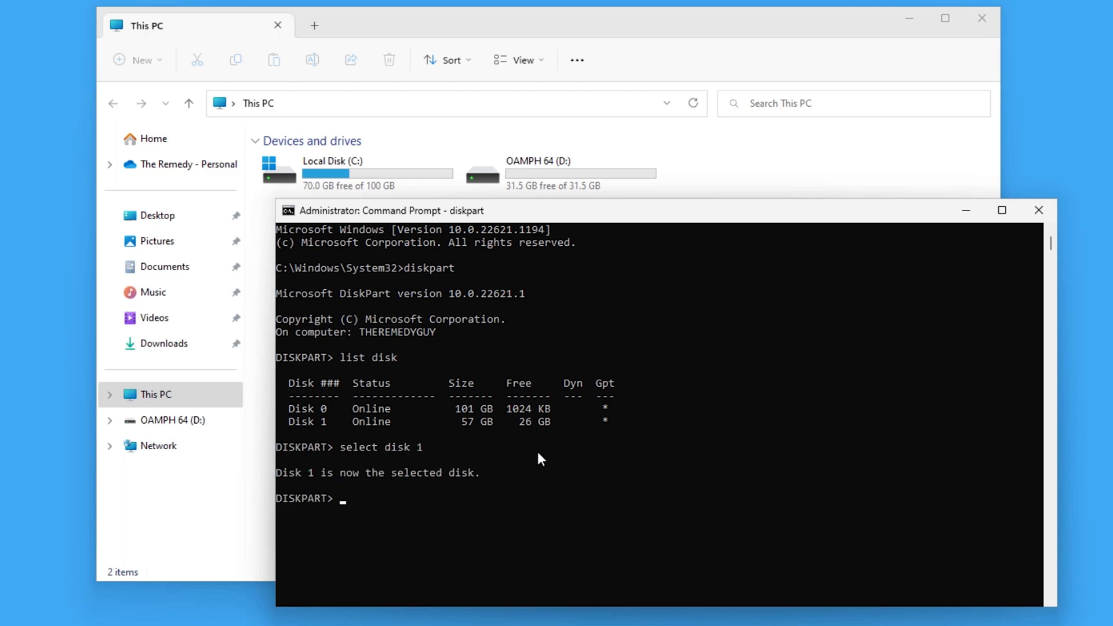
Step: Clean disk 1, create a primary partition, quick-format it NTFS, and exit diskpart
type("clean")
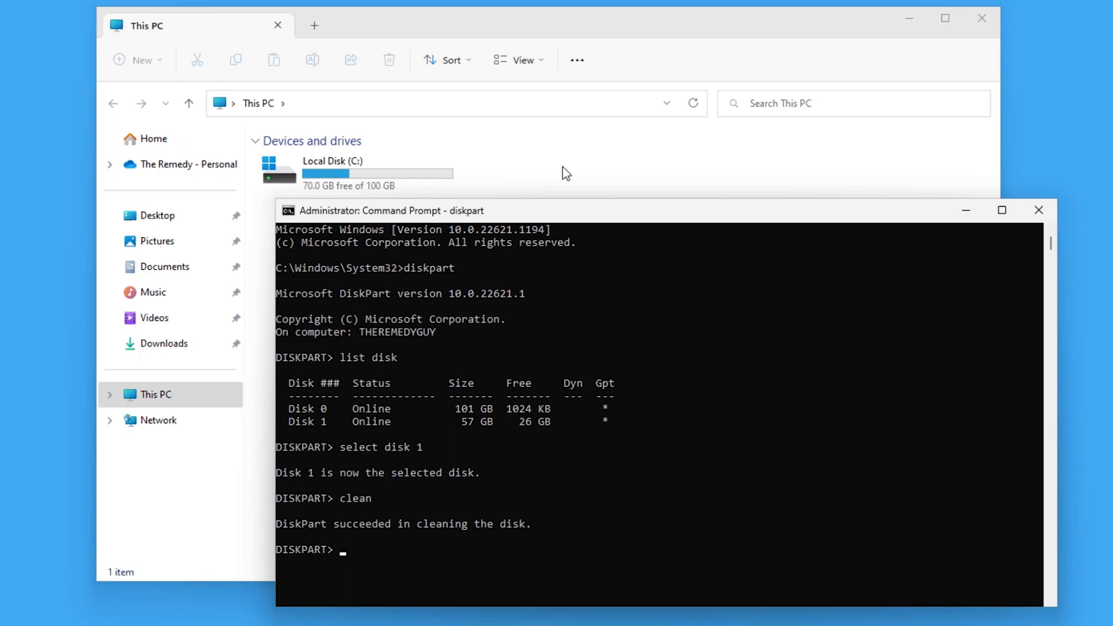
type("create pa")
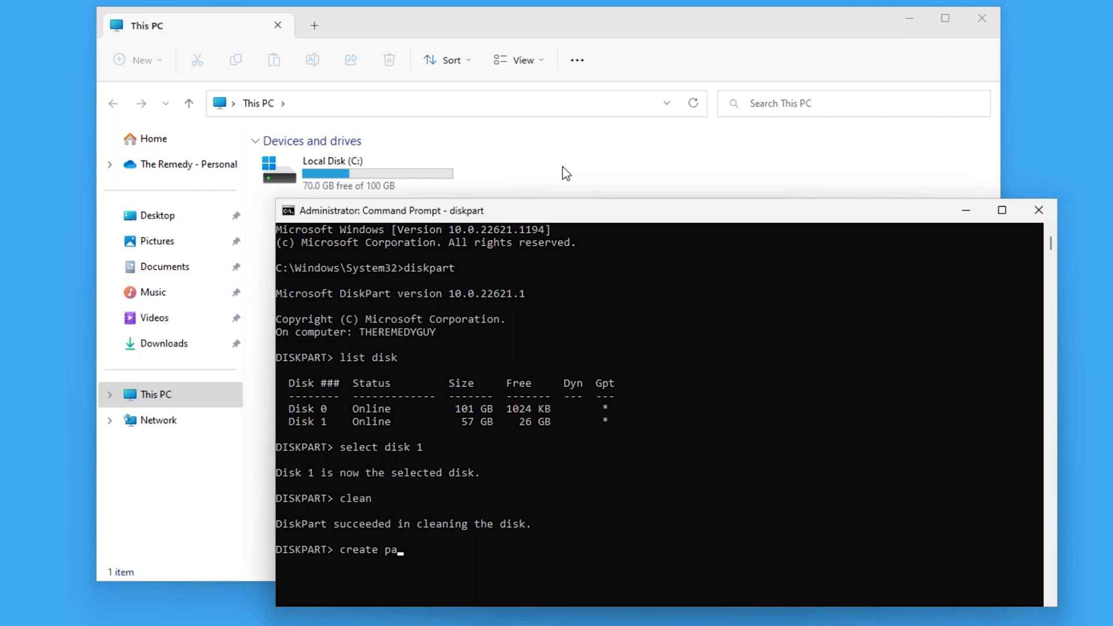
type("rtition primary")
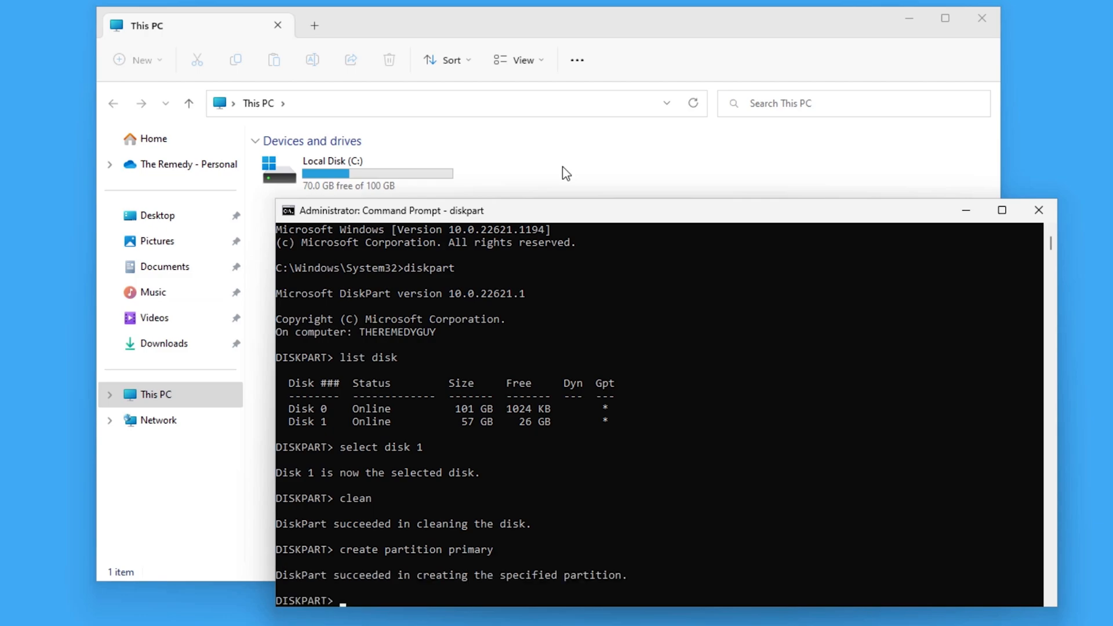
type("format")
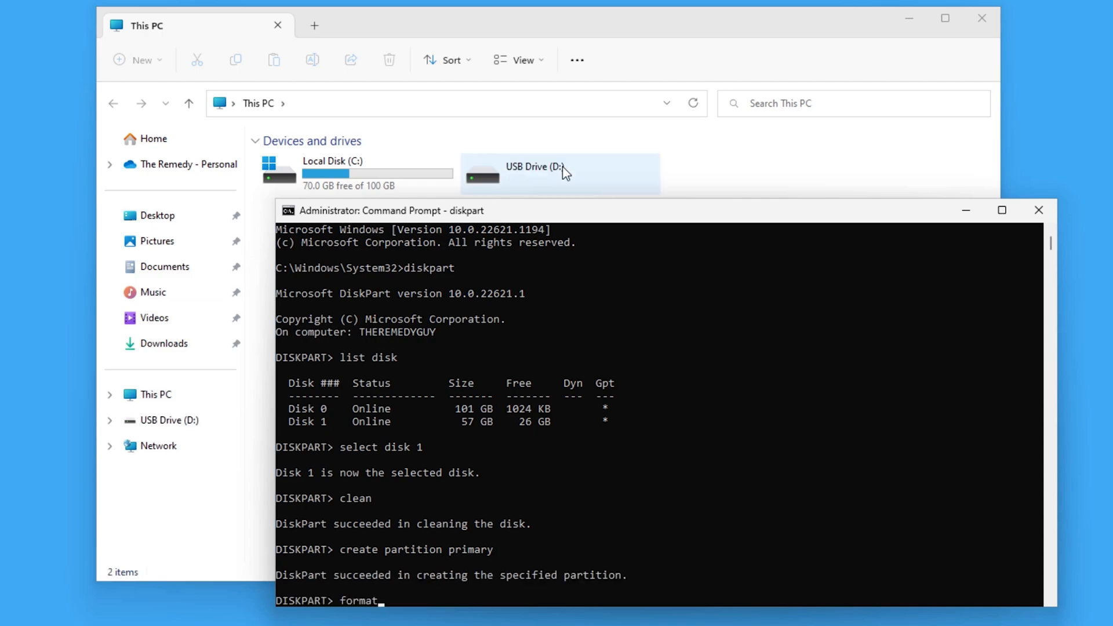
type("fs")
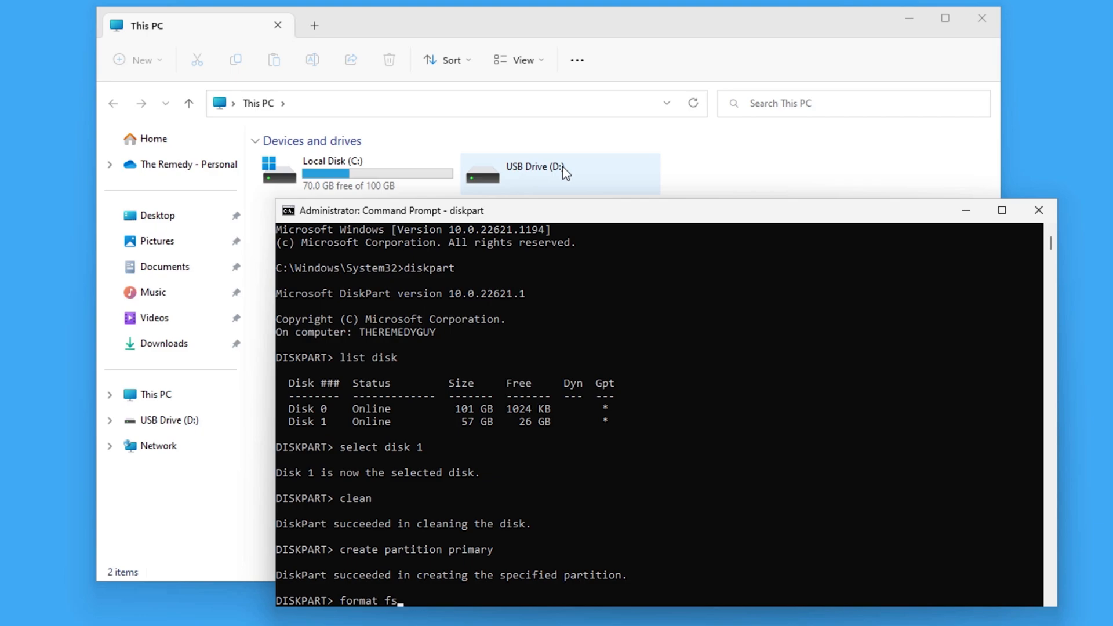
type("=")
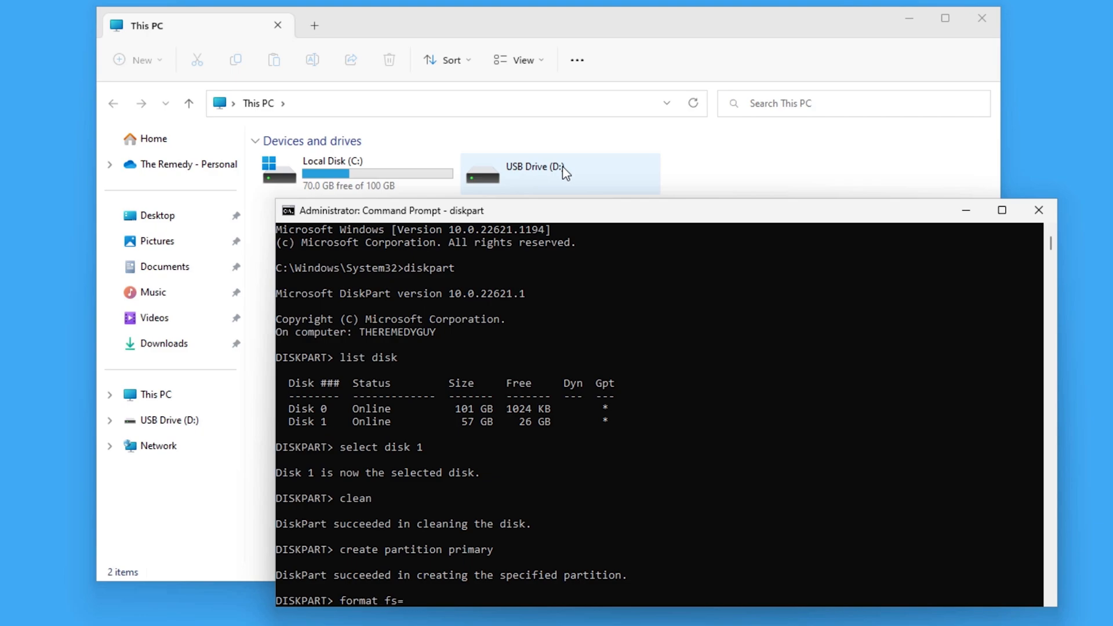
type("ntfs quick")
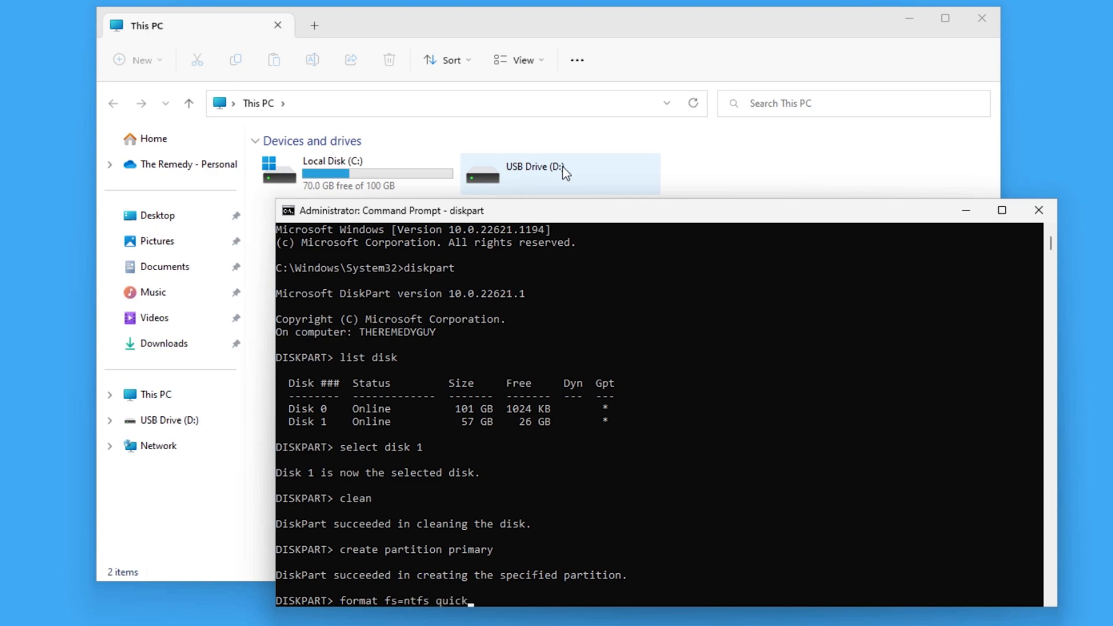
key("Return")
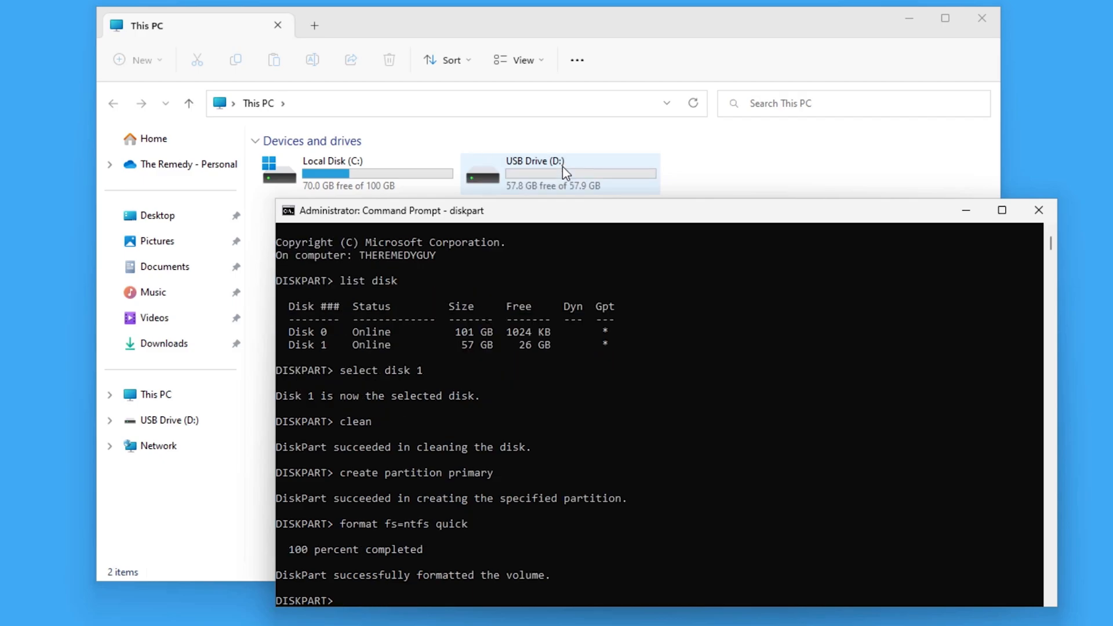
type("exit")
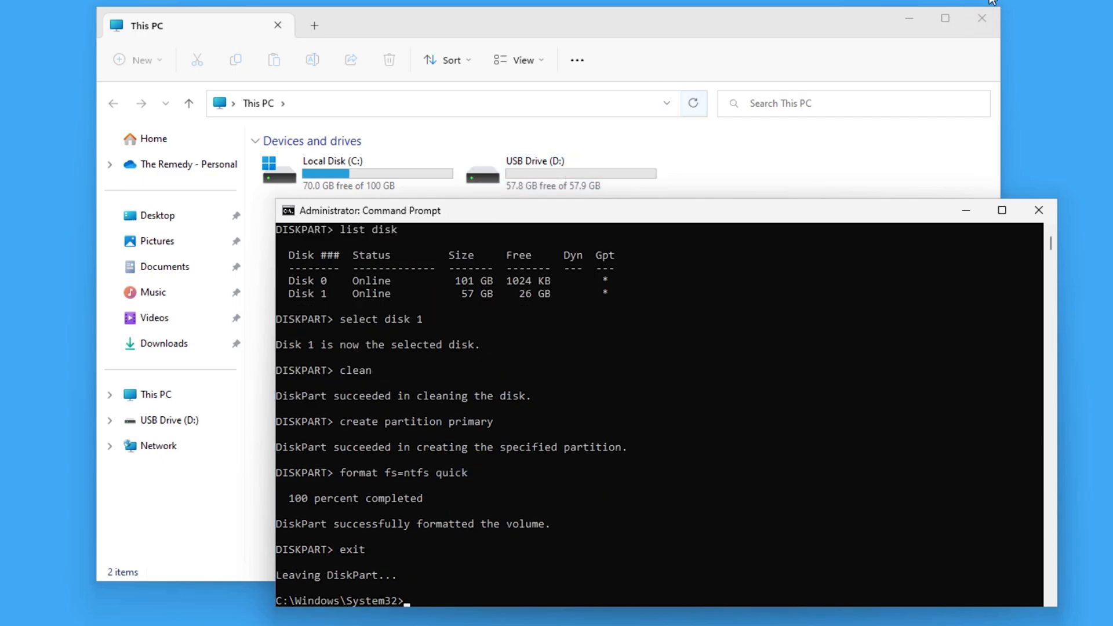
Step: Close the Command Prompt and File Explorer windows, leaving only the desktop
left_click(1038, 210)
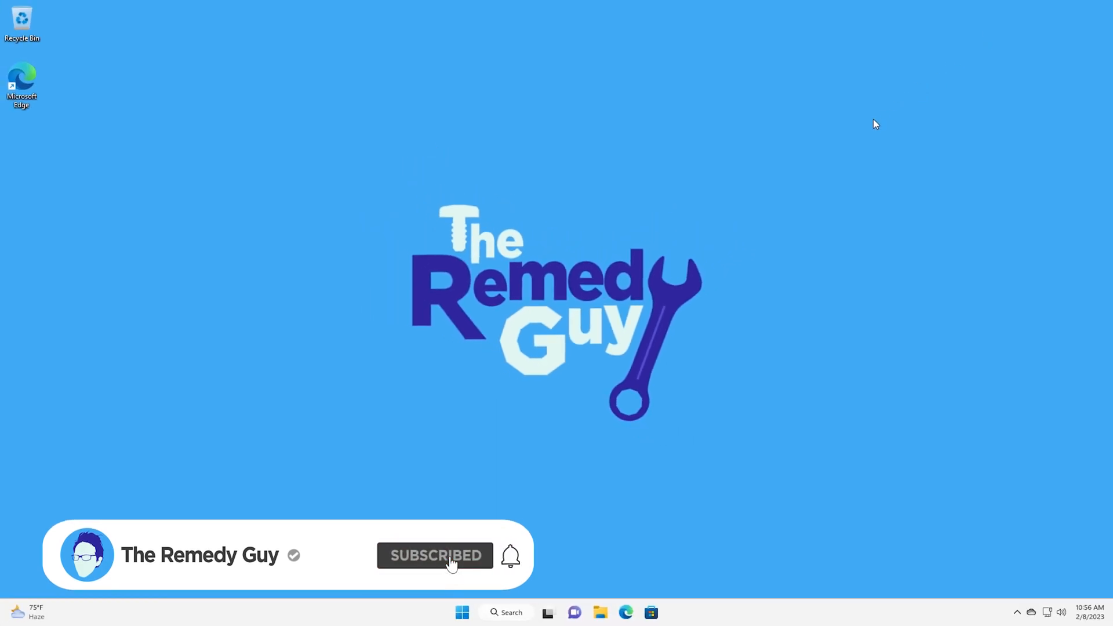
left_click(510, 555)
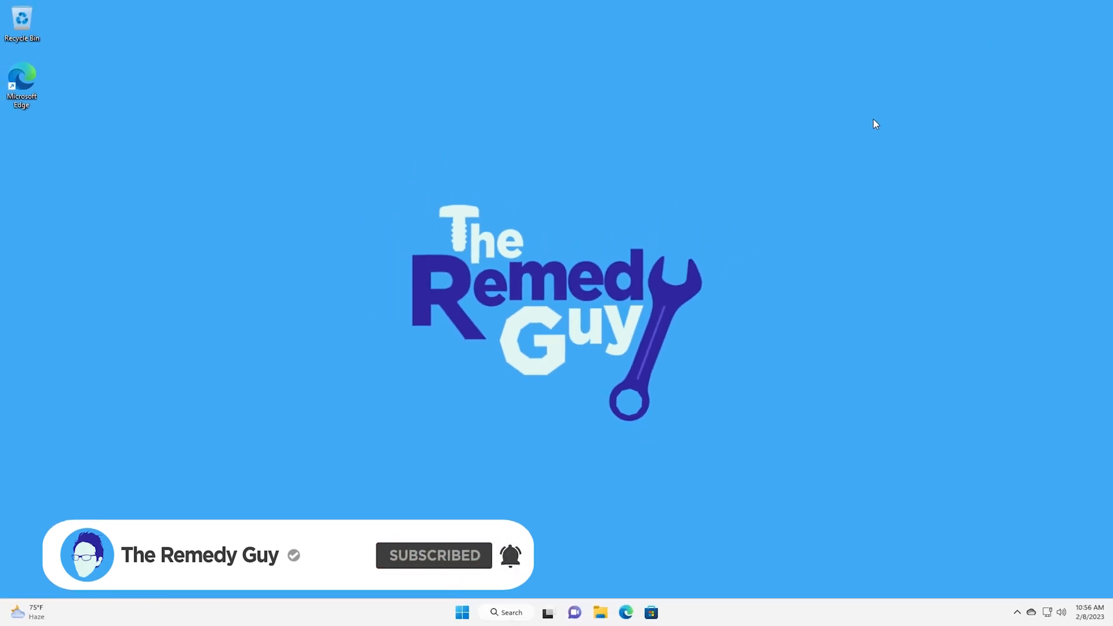